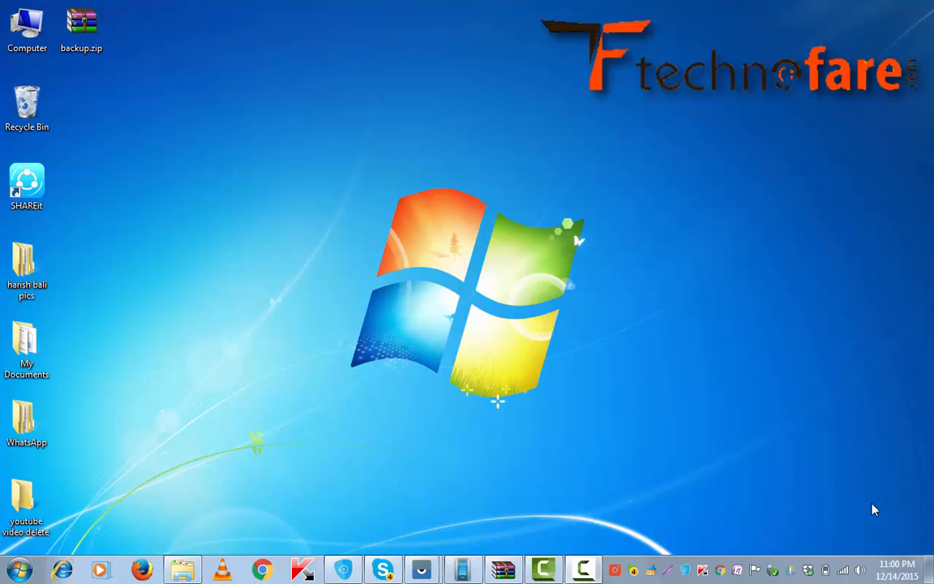
pyautogui.moveTo(239, 362)
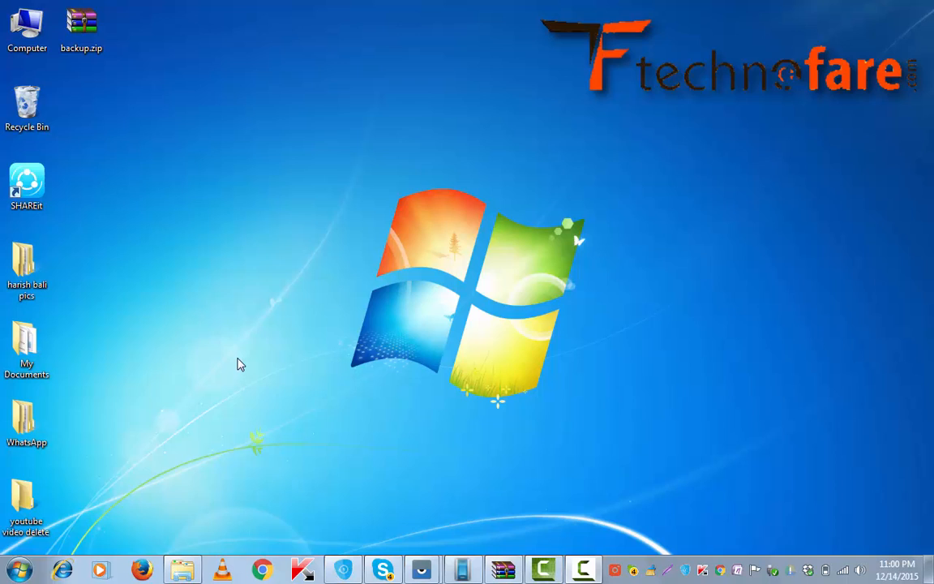
pyautogui.moveTo(178, 343)
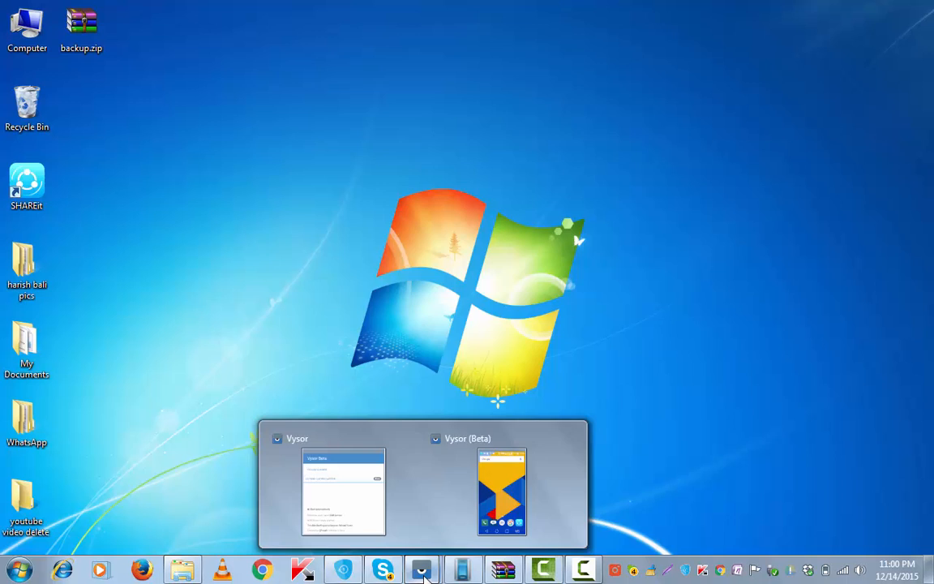
# Open the Vysor phone mirror and launch SHAREit on the mirrored phone
pyautogui.click(500, 492)
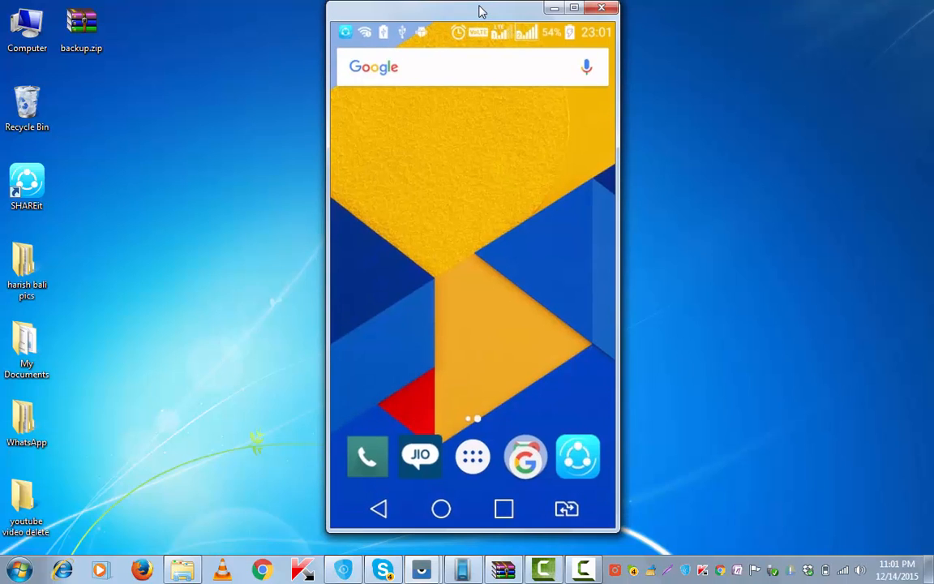
pyautogui.moveTo(573, 493)
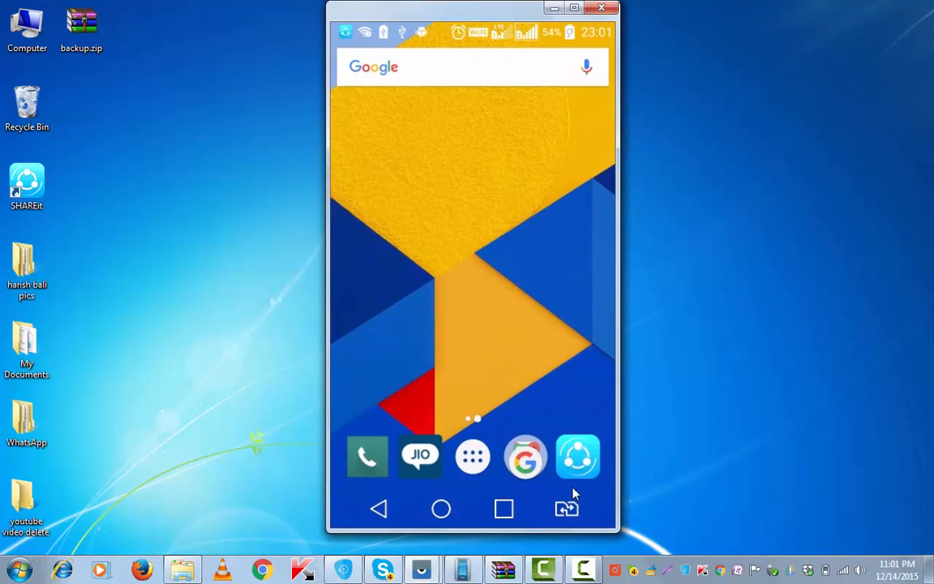
pyautogui.click(26, 187)
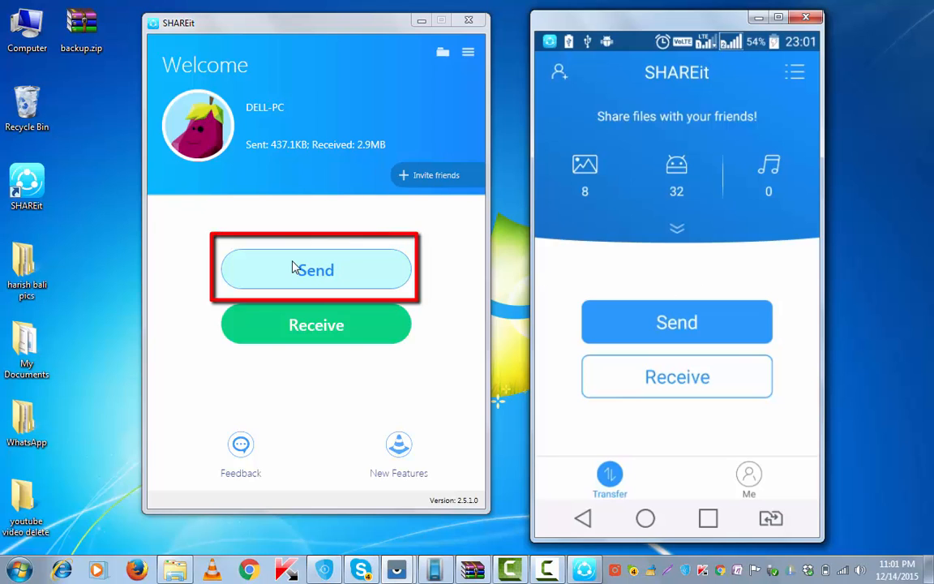
# Send the SBI account statement PDF from the PC to the phone's avatar, then finish
pyautogui.click(316, 269)
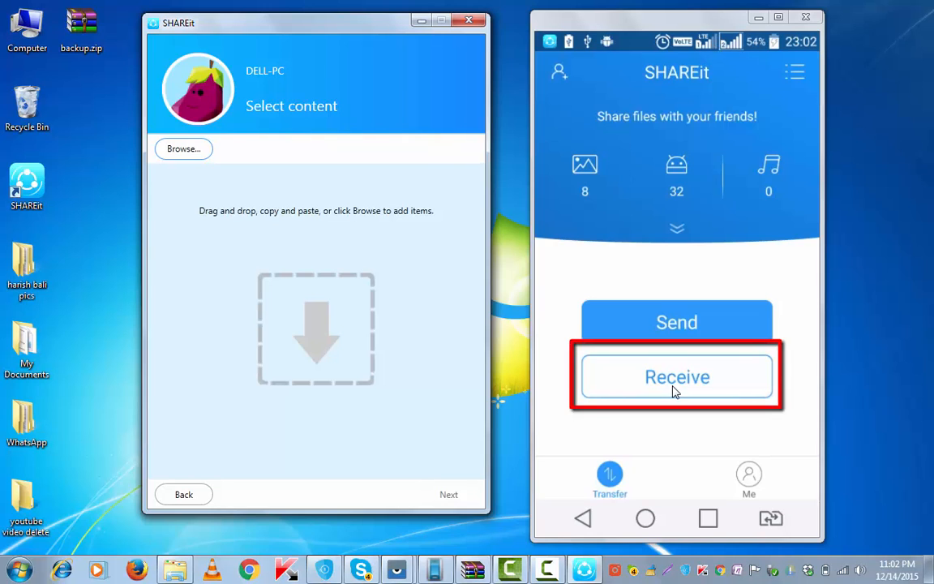
pyautogui.click(676, 376)
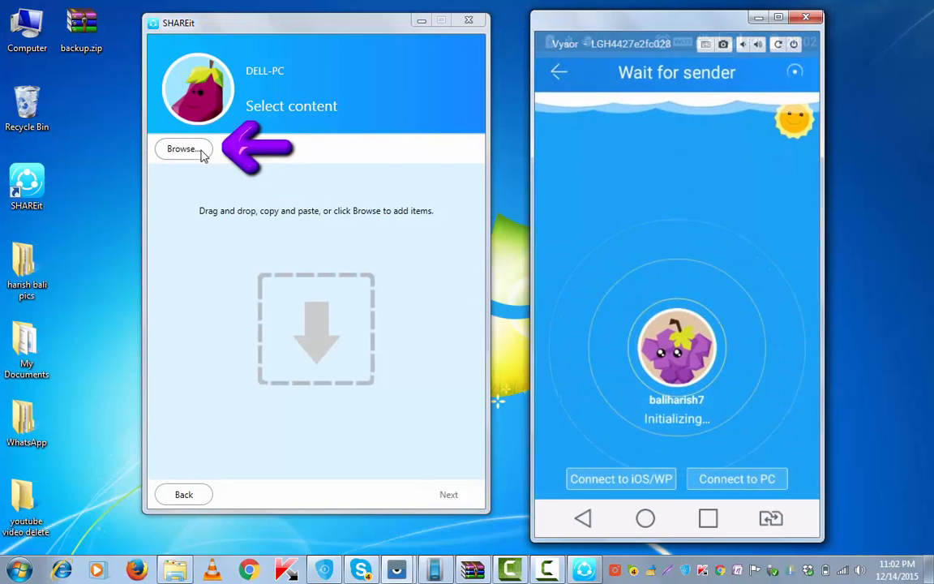
pyautogui.click(183, 149)
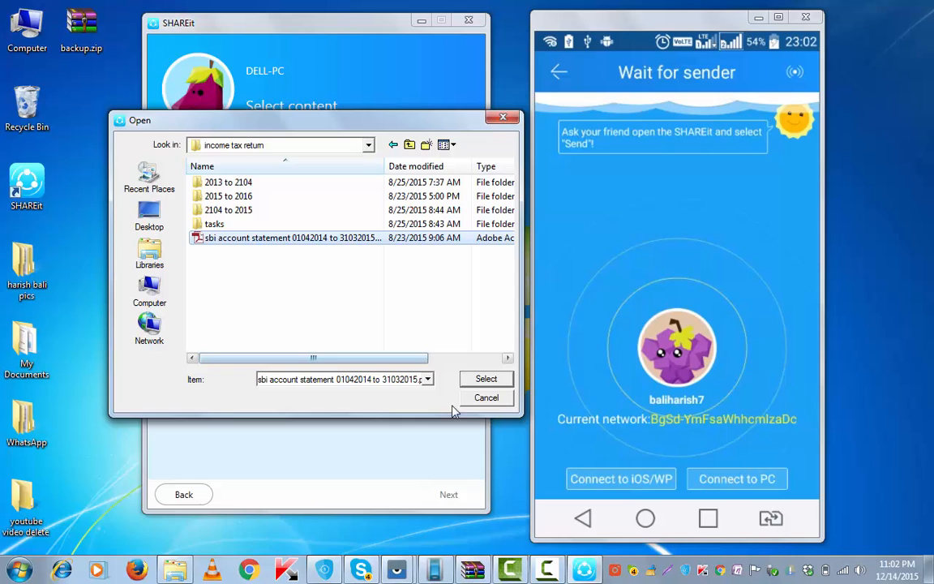
pyautogui.click(485, 378)
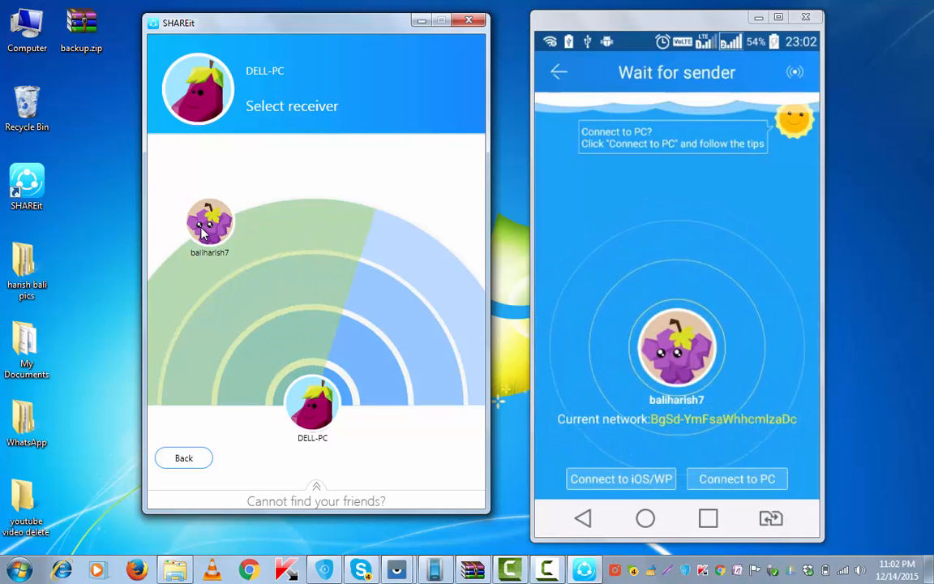
pyautogui.click(209, 223)
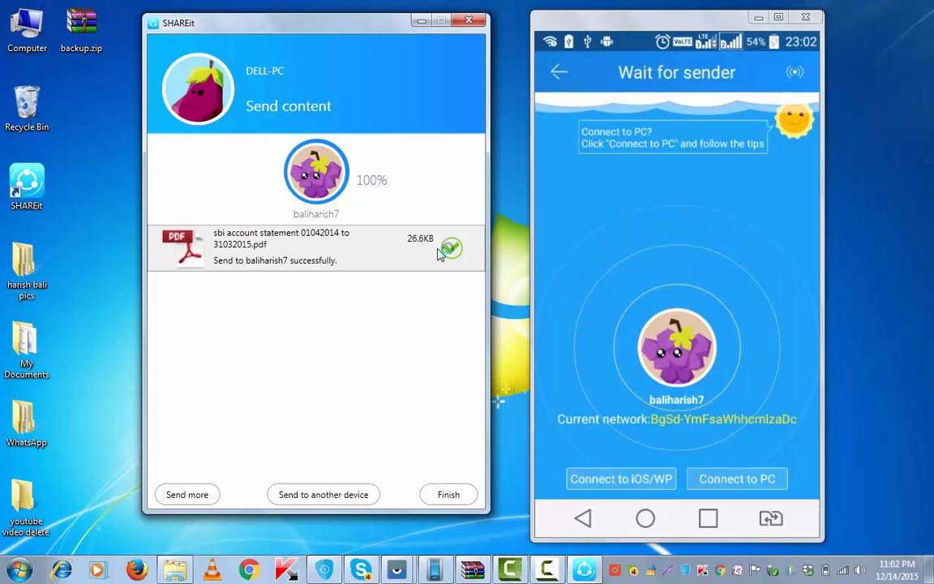
pyautogui.click(447, 494)
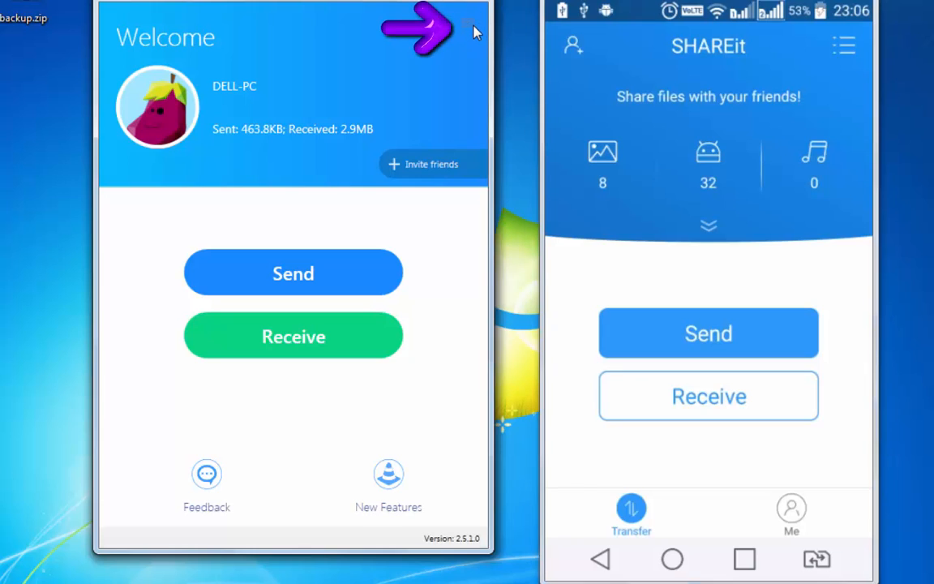
# Link devices using Connect Android device on the PC and Connect to PC on the phone
pyautogui.click(467, 22)
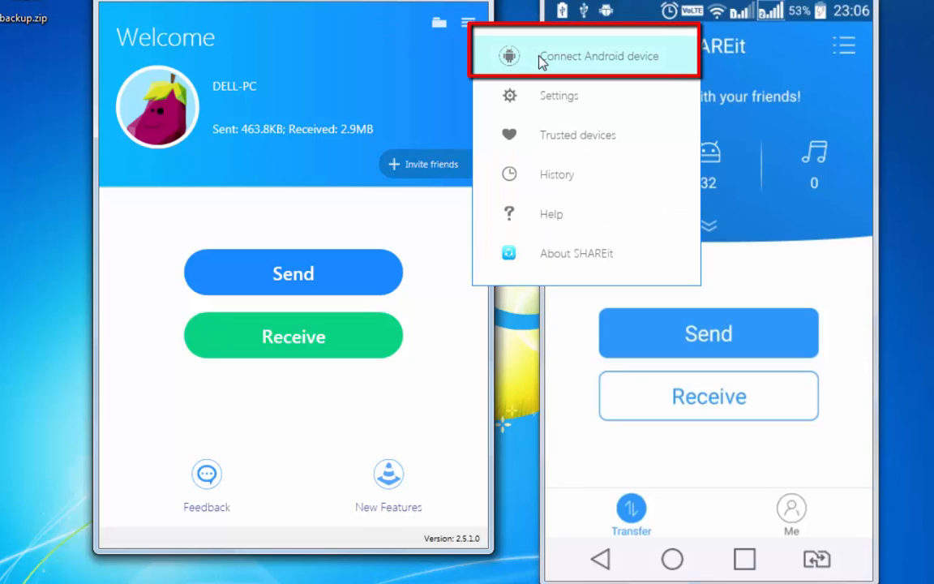
pyautogui.click(598, 56)
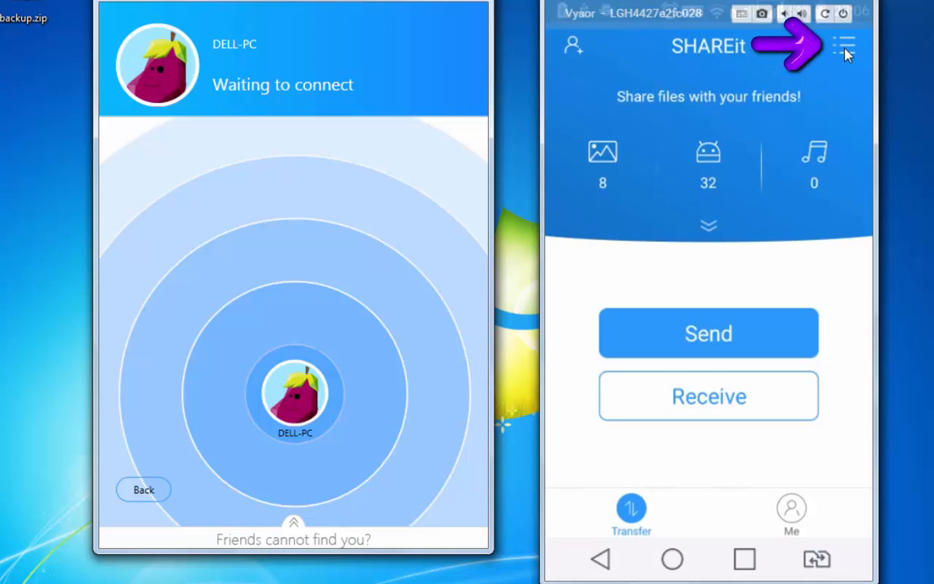
pyautogui.click(844, 46)
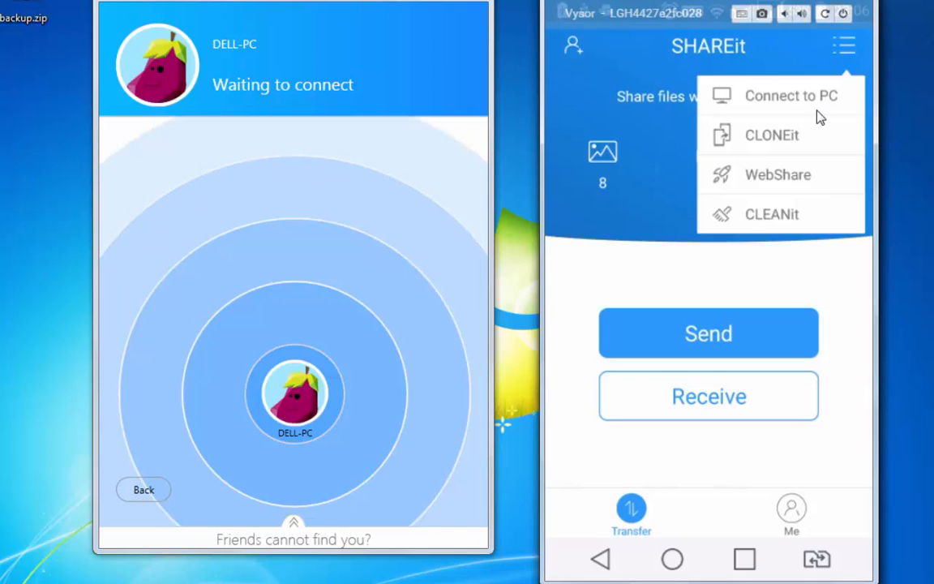
pyautogui.click(789, 96)
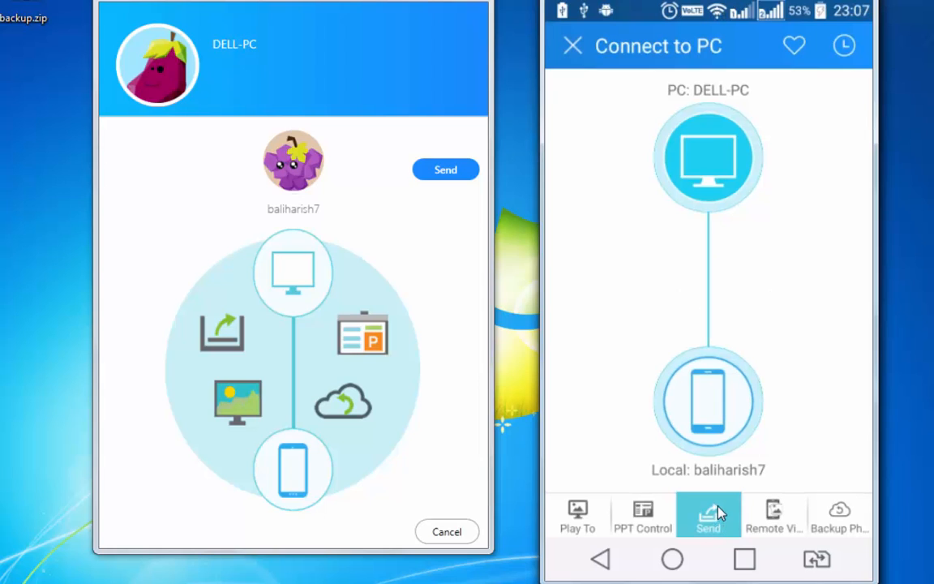
# Send three photos from the phone's WhatsApp Images album to the PC, then finish
pyautogui.click(707, 515)
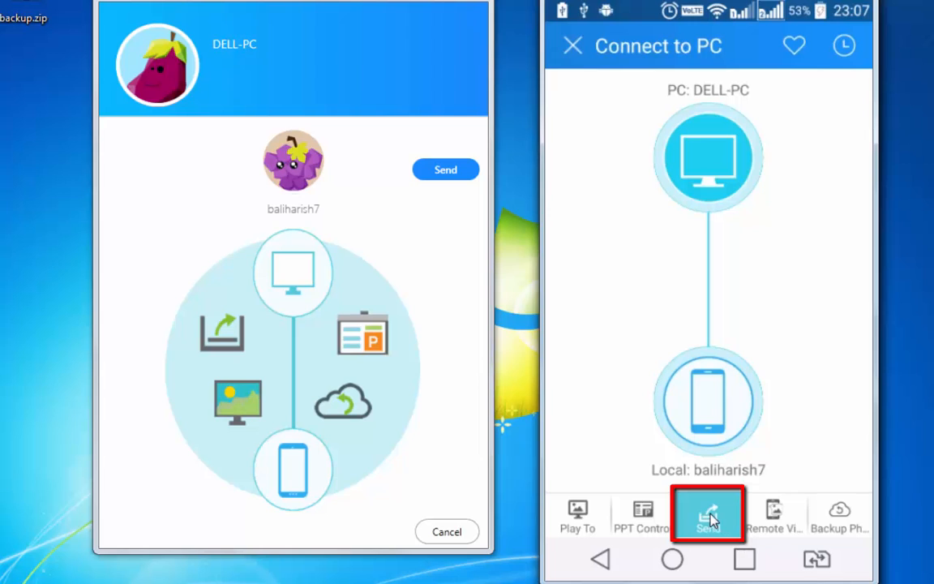
pyautogui.click(706, 513)
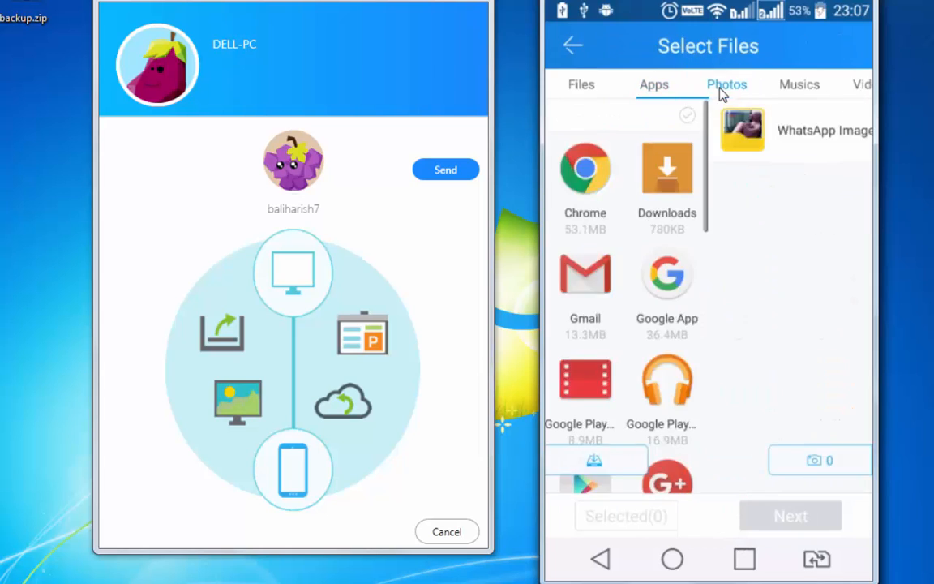
pyautogui.click(726, 84)
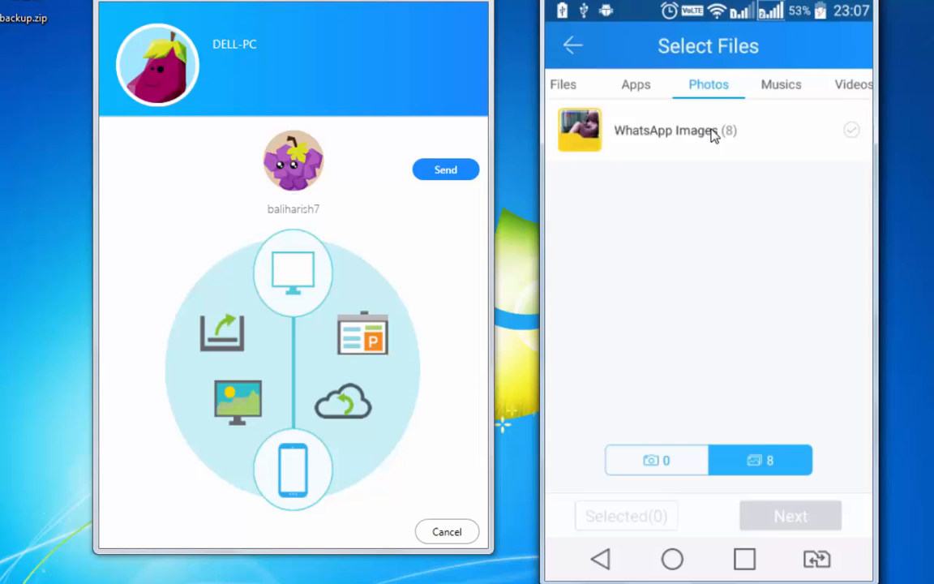
pyautogui.click(665, 130)
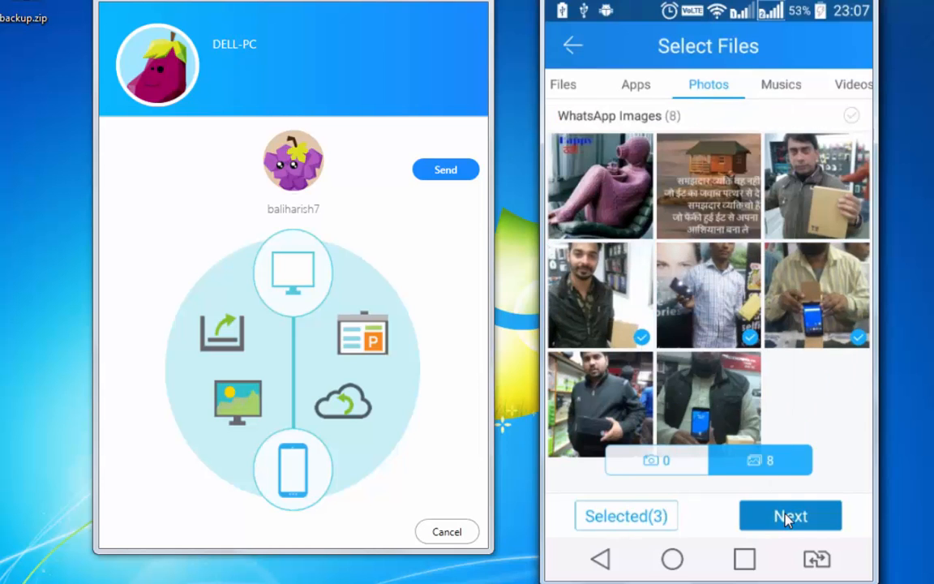
pyautogui.click(790, 515)
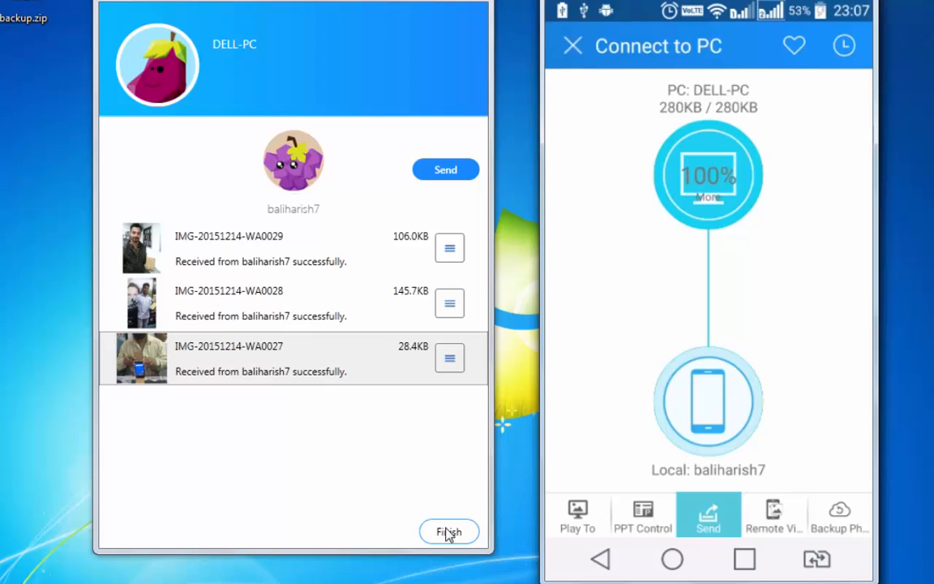
pyautogui.click(449, 531)
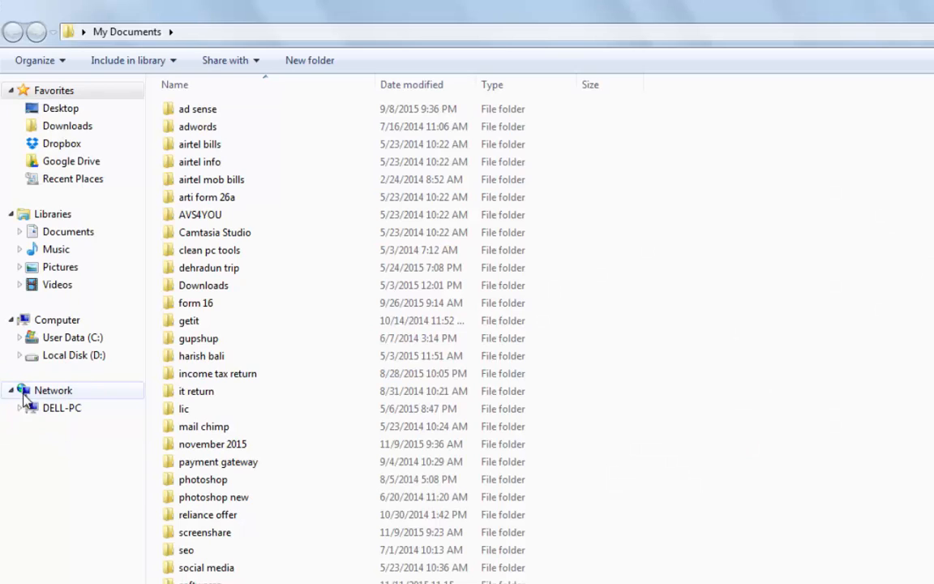
# Open Downloads, then the Shareit folder in Windows Explorer
pyautogui.click(67, 125)
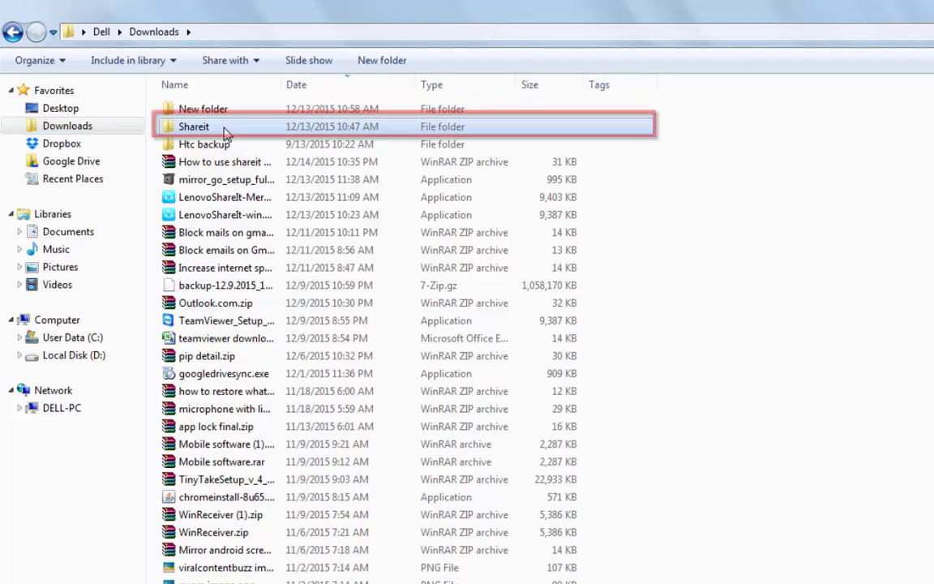
pyautogui.doubleClick(193, 126)
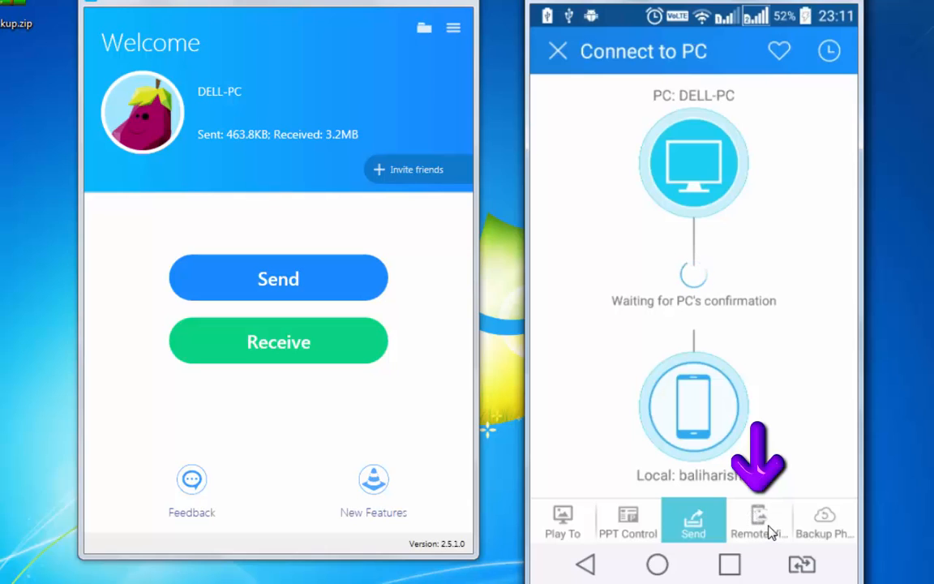
pyautogui.moveTo(815, 535)
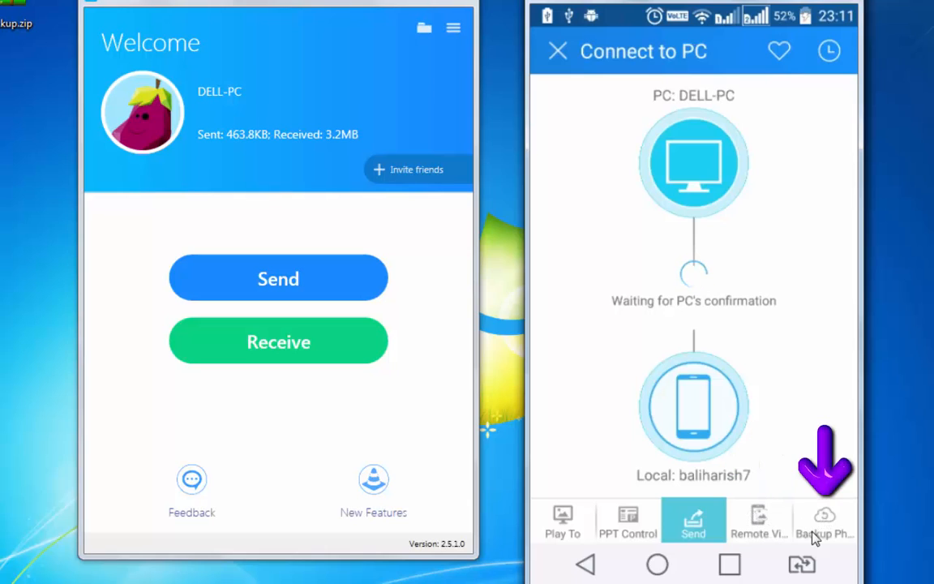